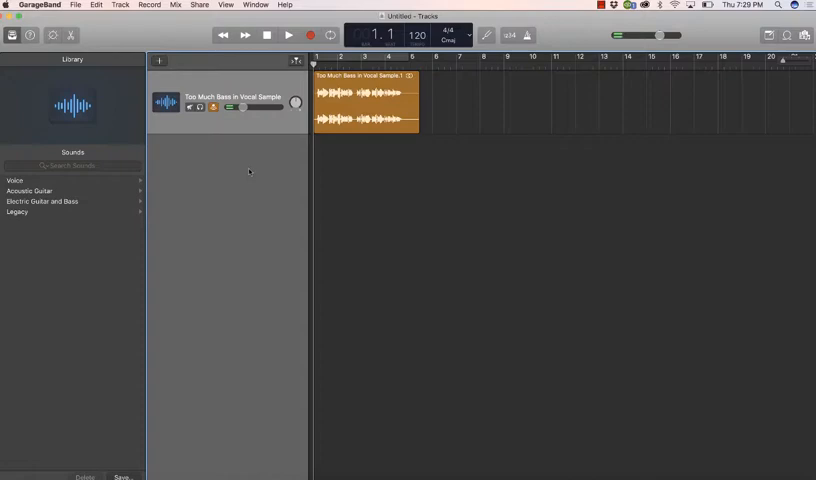
# - View the master track's settings, then return to the voice track's EQ
pyautogui.click(288, 36)
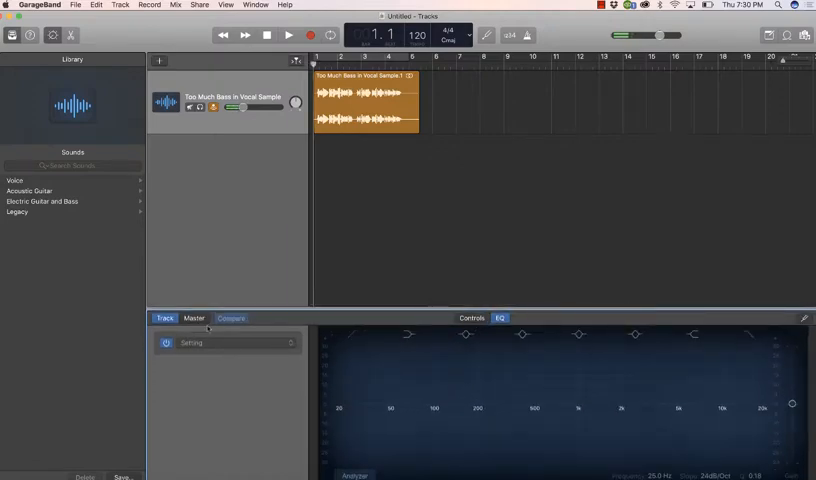
pyautogui.click(192, 318)
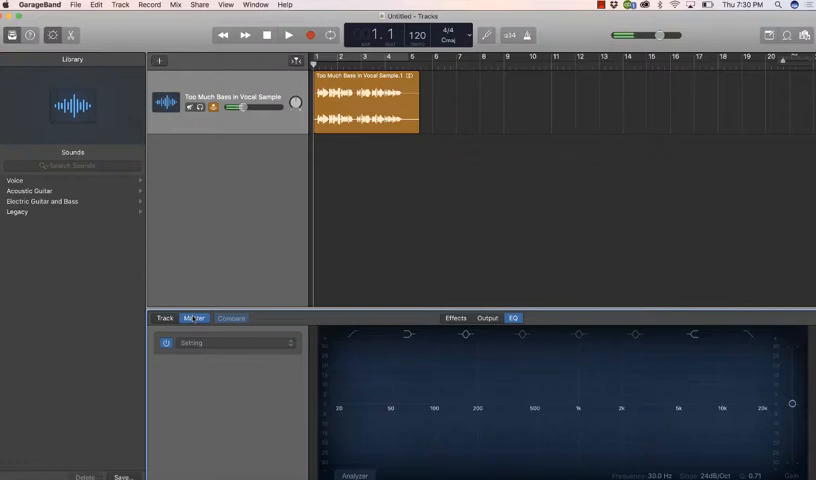
pyautogui.click(194, 318)
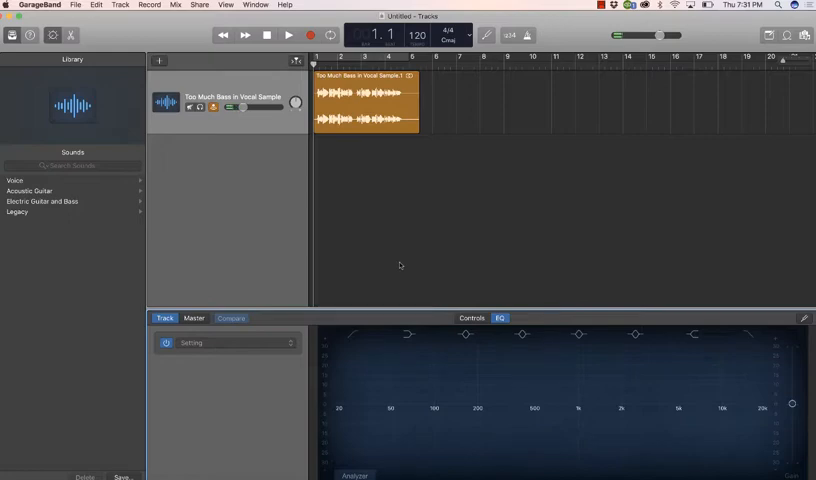
pyautogui.moveTo(376, 324)
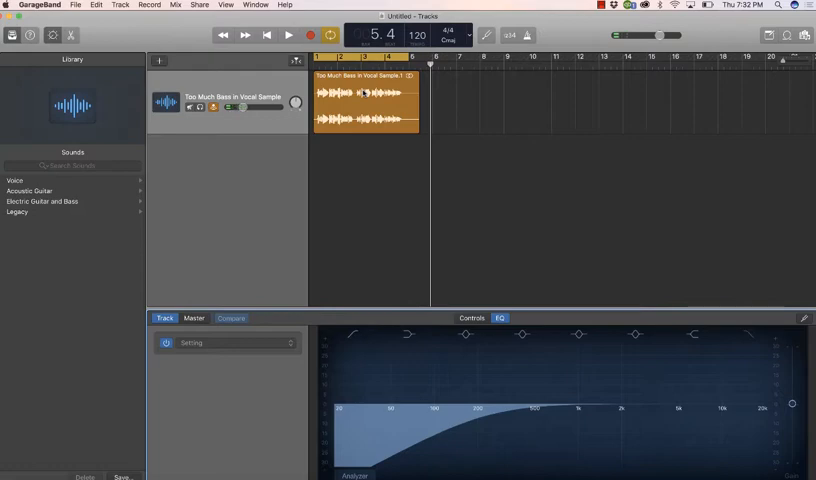
# - During playback, set and fine-tune the high-pass filter's cutoff frequency on the voice
pyautogui.click(290, 36)
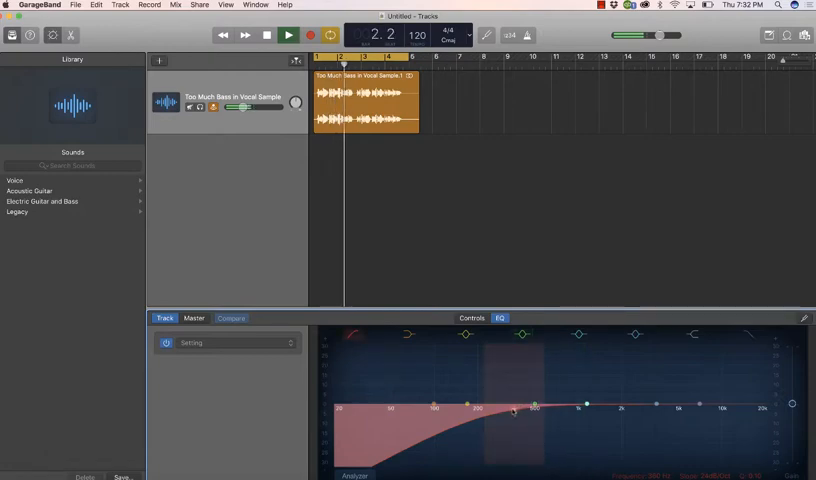
pyautogui.moveTo(532, 408); pyautogui.dragTo(436, 408)
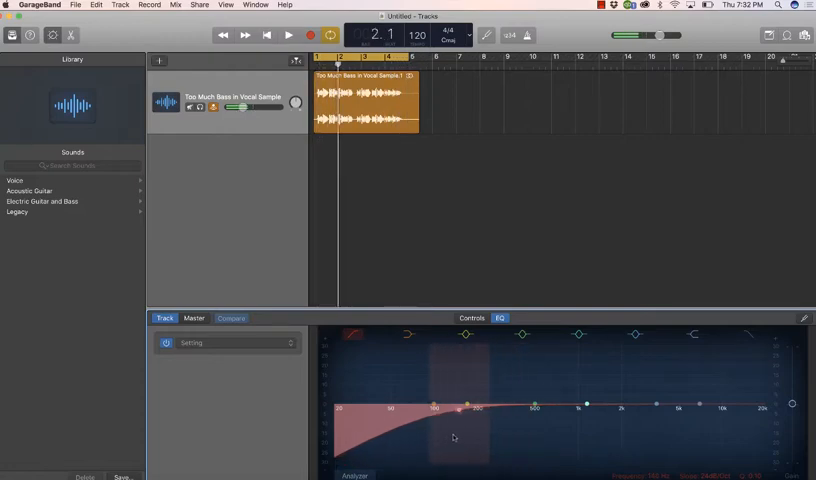
pyautogui.moveTo(456, 408); pyautogui.dragTo(450, 424)
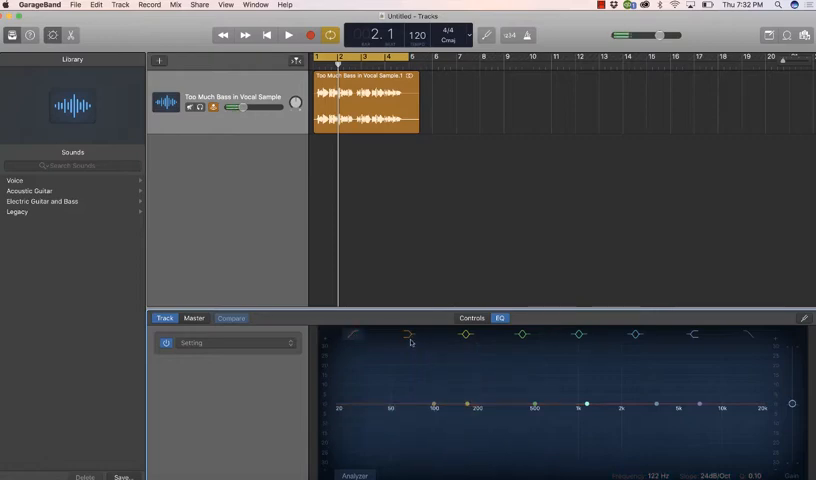
# - Enable the low-shelf band and pull its gain down to cut the bass
pyautogui.click(408, 334)
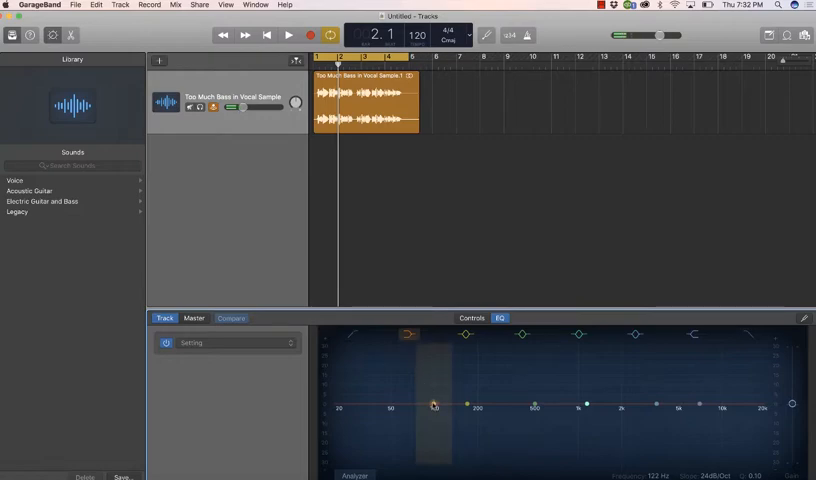
pyautogui.moveTo(432, 408); pyautogui.dragTo(432, 408)
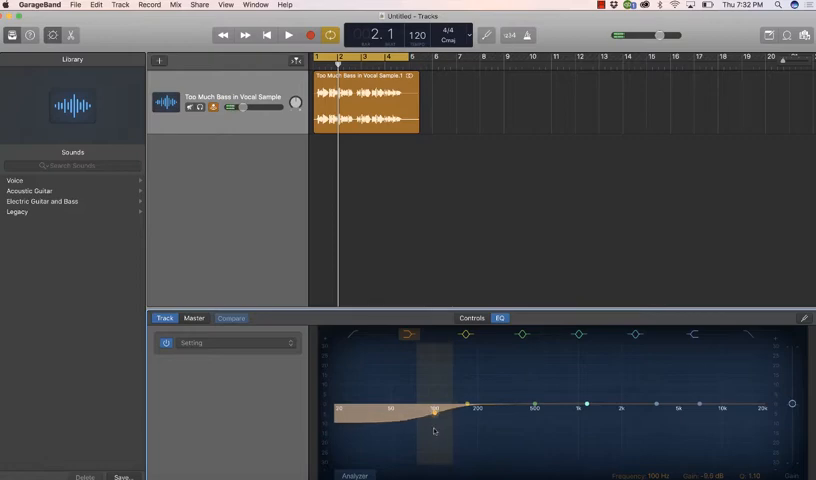
pyautogui.moveTo(432, 410); pyautogui.dragTo(426, 422)
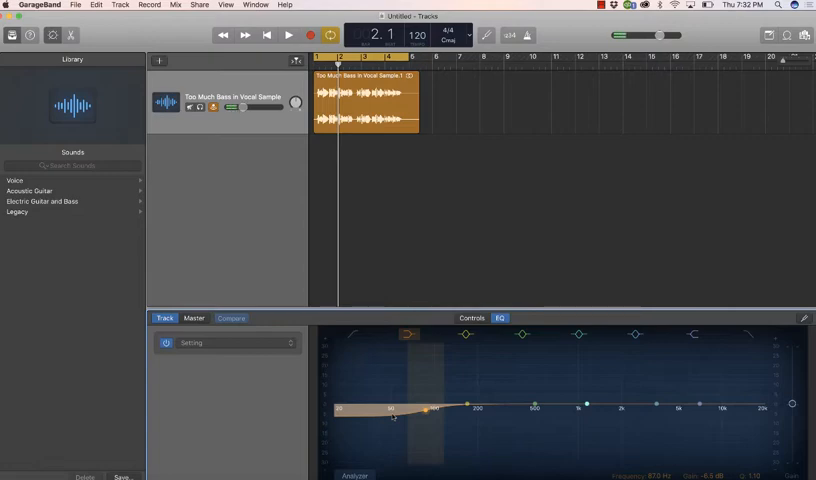
# - While listening, sweep the low-shelf cut's frequency and depth, settling just below the low mids
pyautogui.click(288, 36)
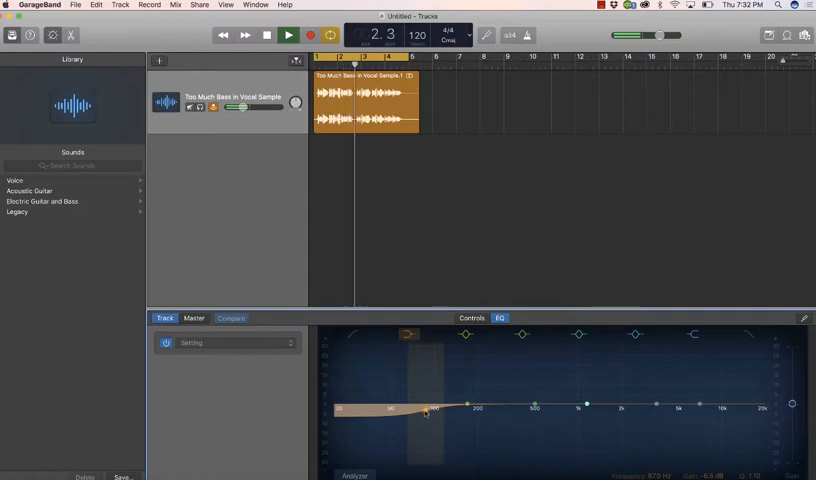
pyautogui.moveTo(428, 408); pyautogui.dragTo(428, 430)
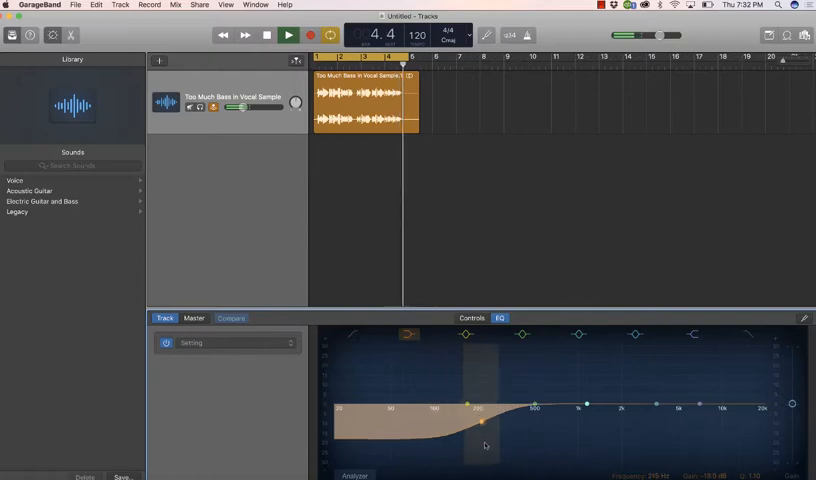
pyautogui.moveTo(500, 404); pyautogui.dragTo(536, 432)
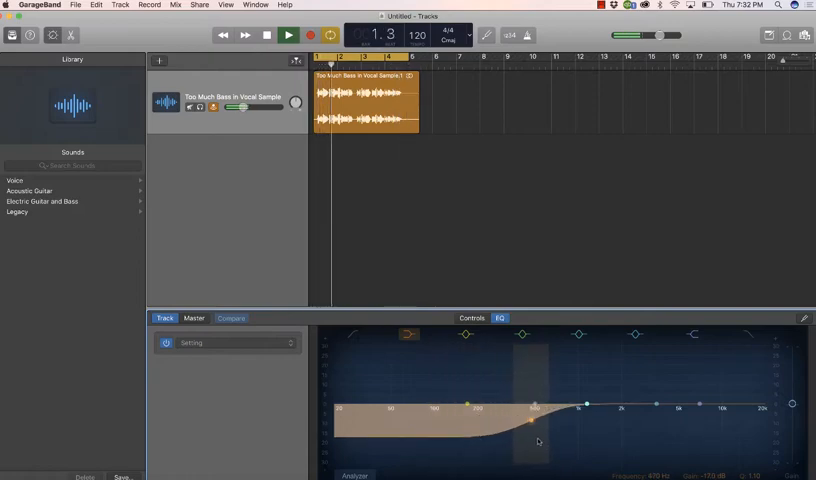
pyautogui.moveTo(536, 420); pyautogui.dragTo(444, 452)
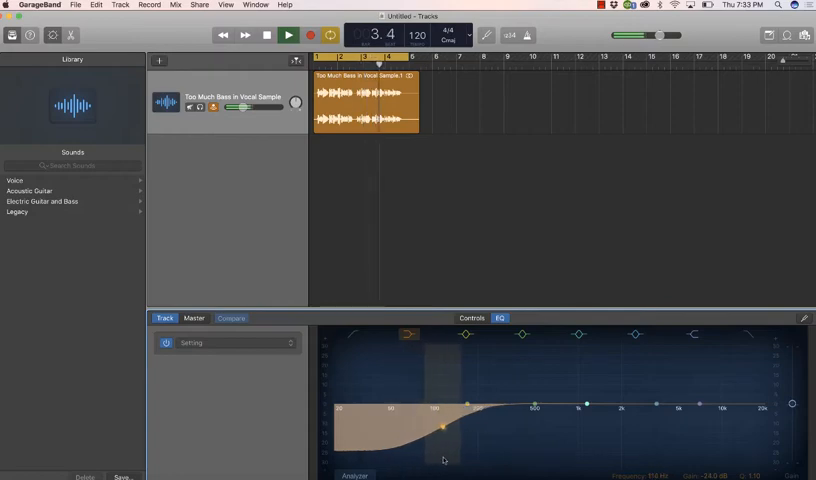
pyautogui.moveTo(442, 424); pyautogui.dragTo(452, 412)
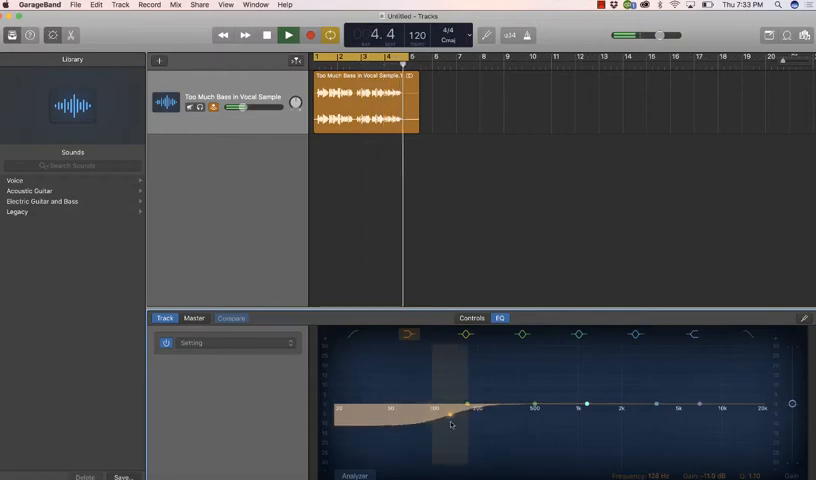
pyautogui.click(288, 36)
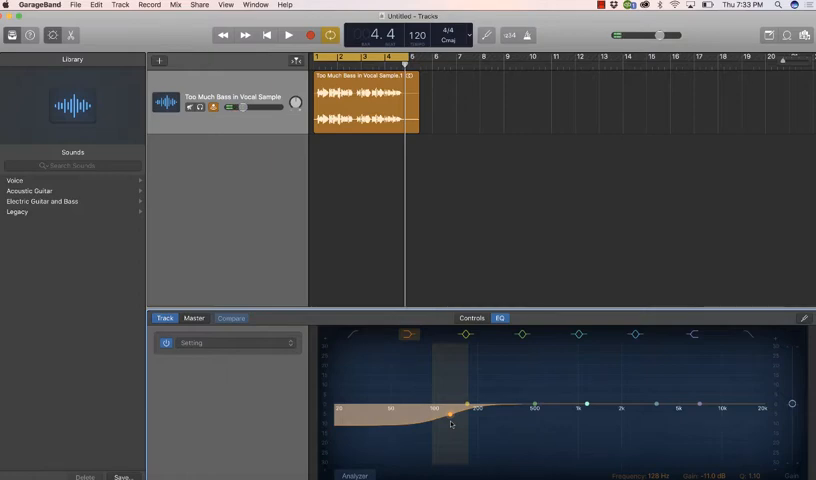
pyautogui.click(288, 36)
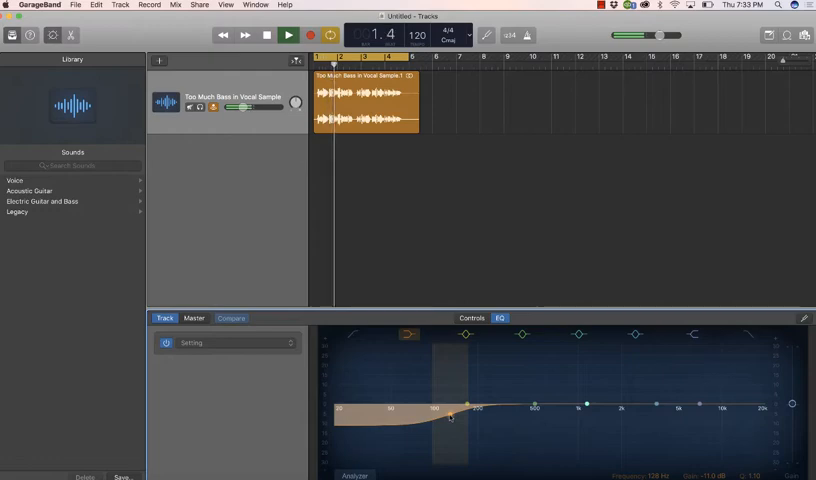